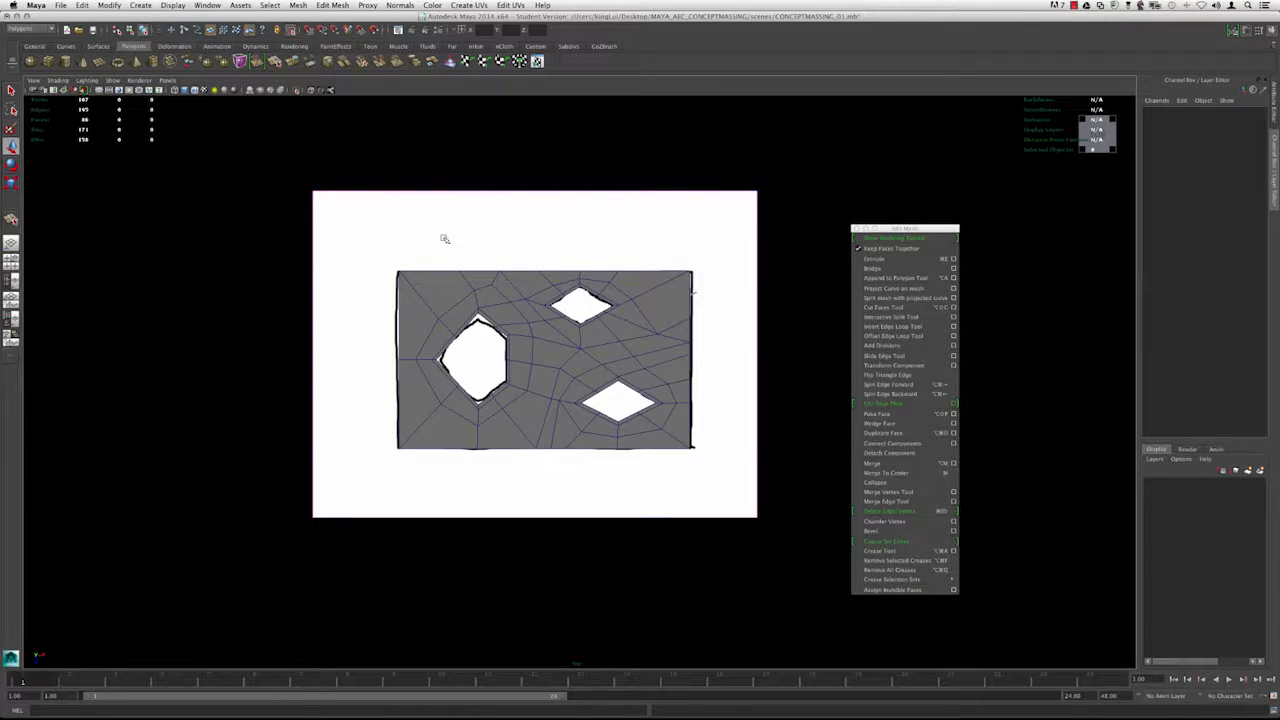
# Hide the reference image plane via the Window menu and switch to the perspective view of the floor.
pyautogui.click(208, 6)
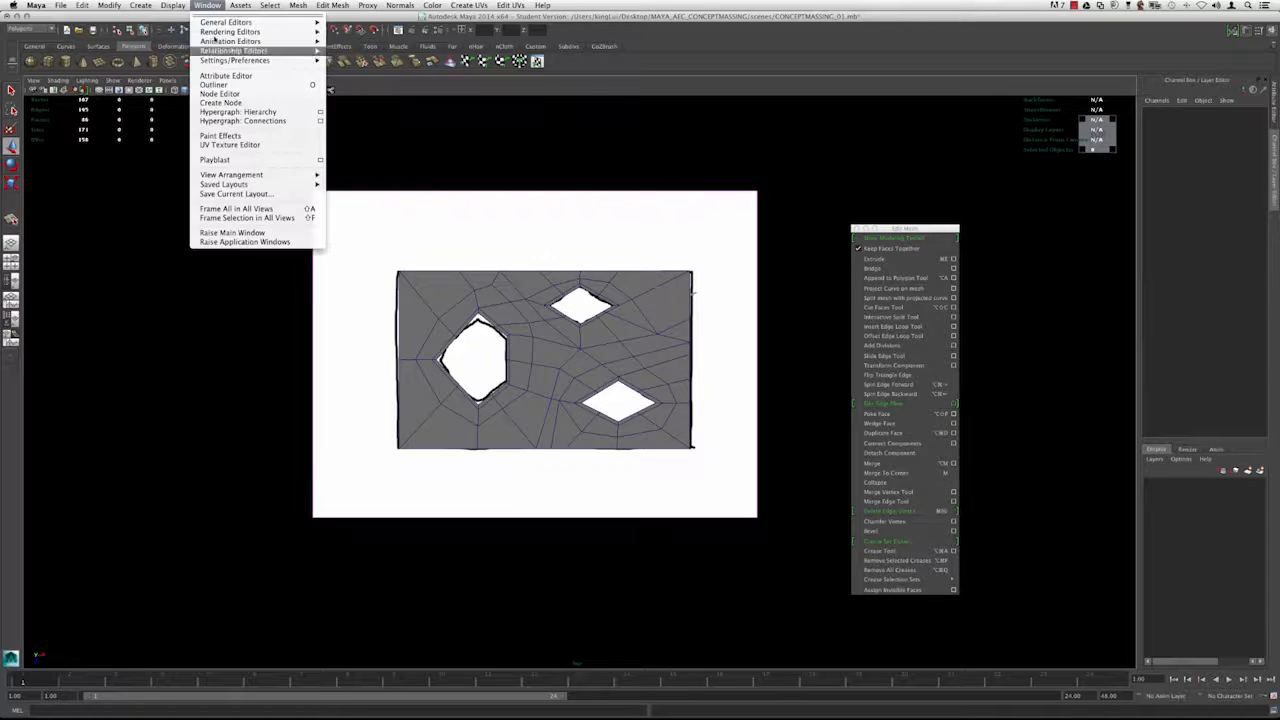
pyautogui.click(212, 84)
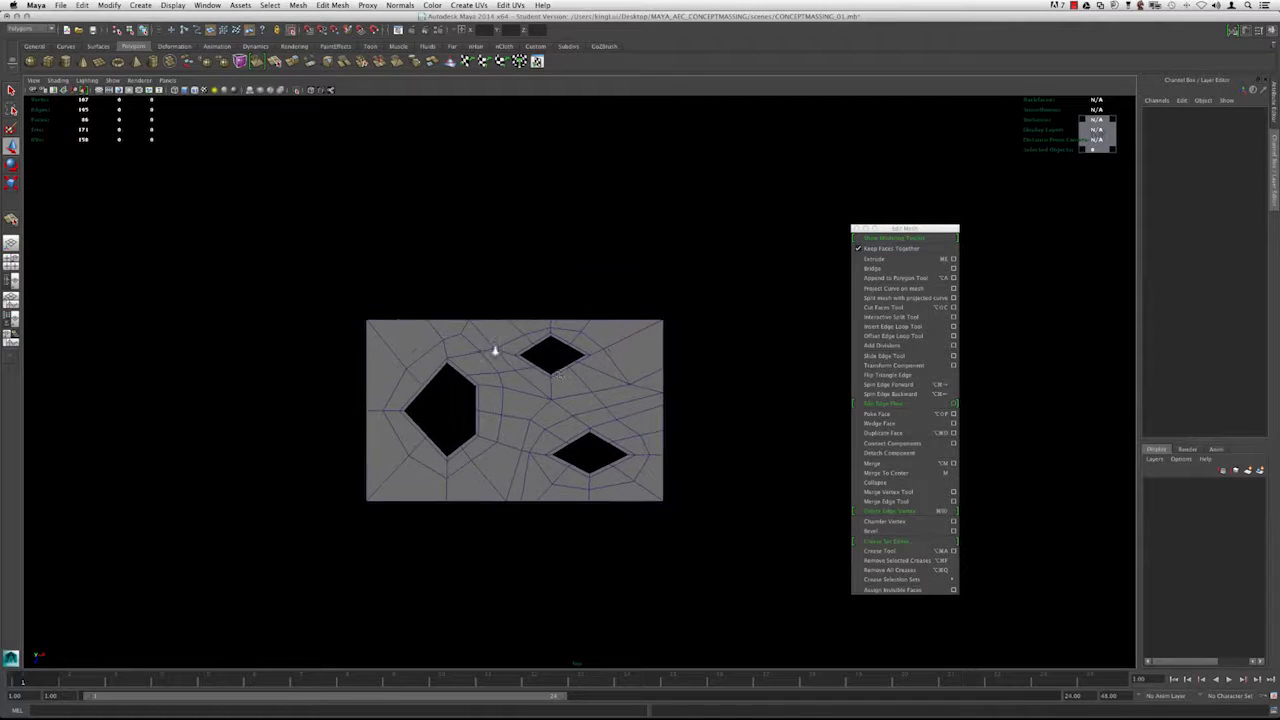
pyautogui.press('space')
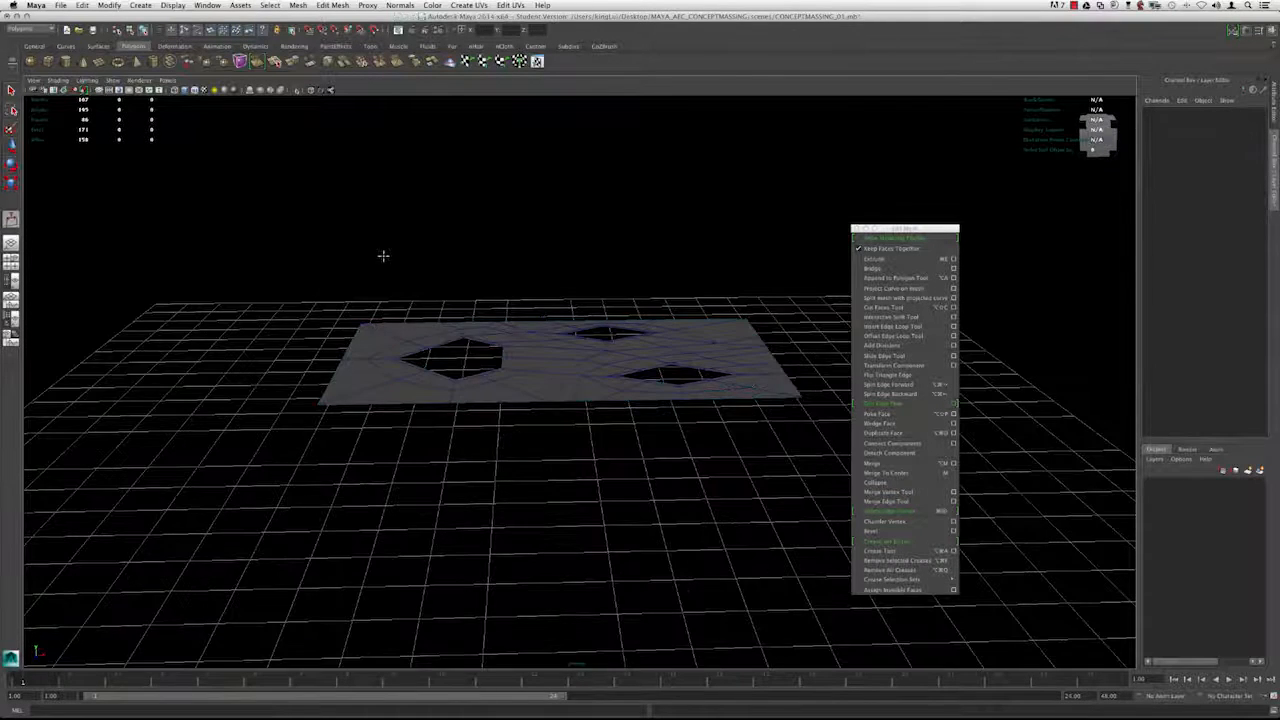
# Start creating a finely subdivided polygon plane from the Create menu beneath the scaled-up floor.
pyautogui.click(140, 4)
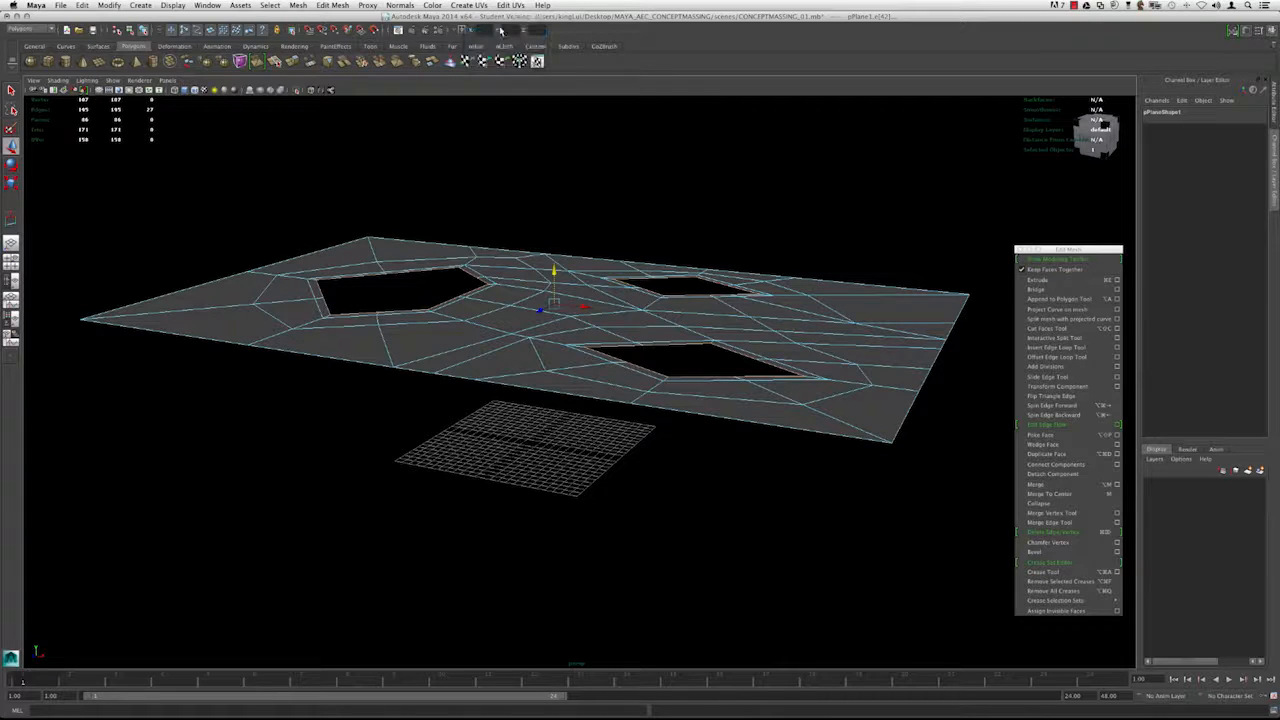
# Extrude the hole border edges downward into funnel volumes and bring up the Mesh operations.
pyautogui.click(462, 30)
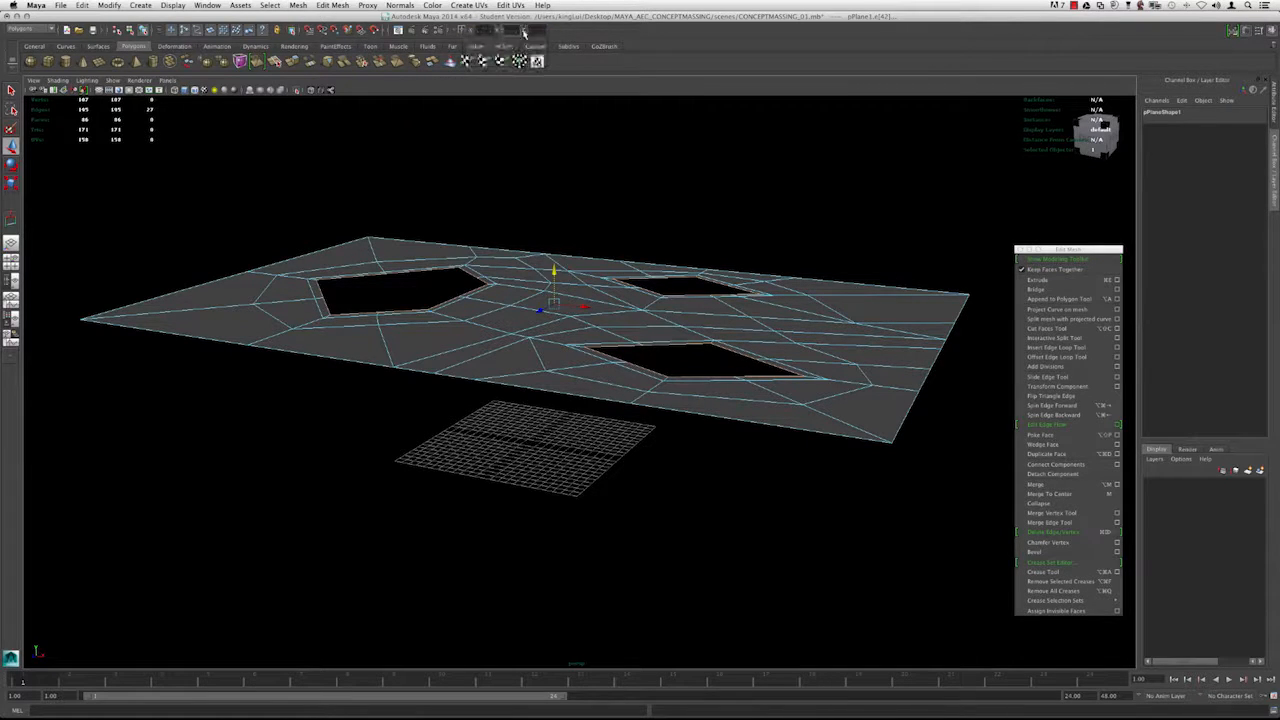
pyautogui.moveTo(476, 168)
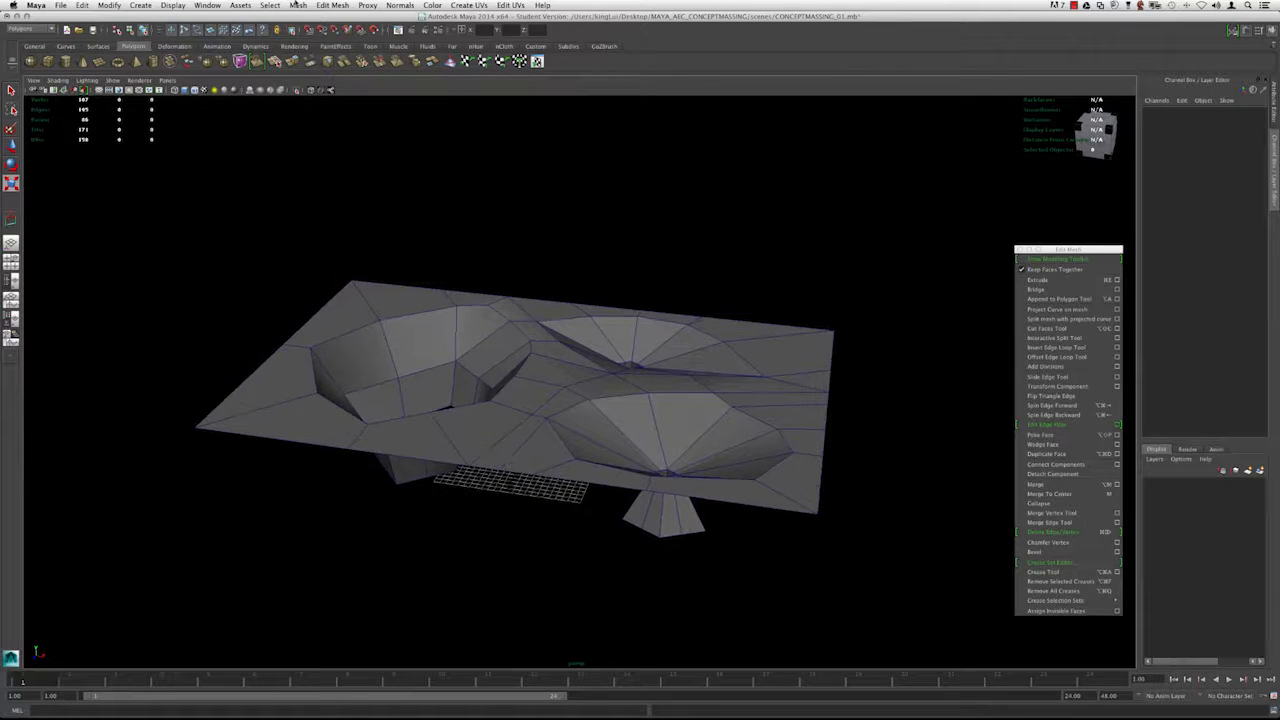
pyautogui.click(298, 4)
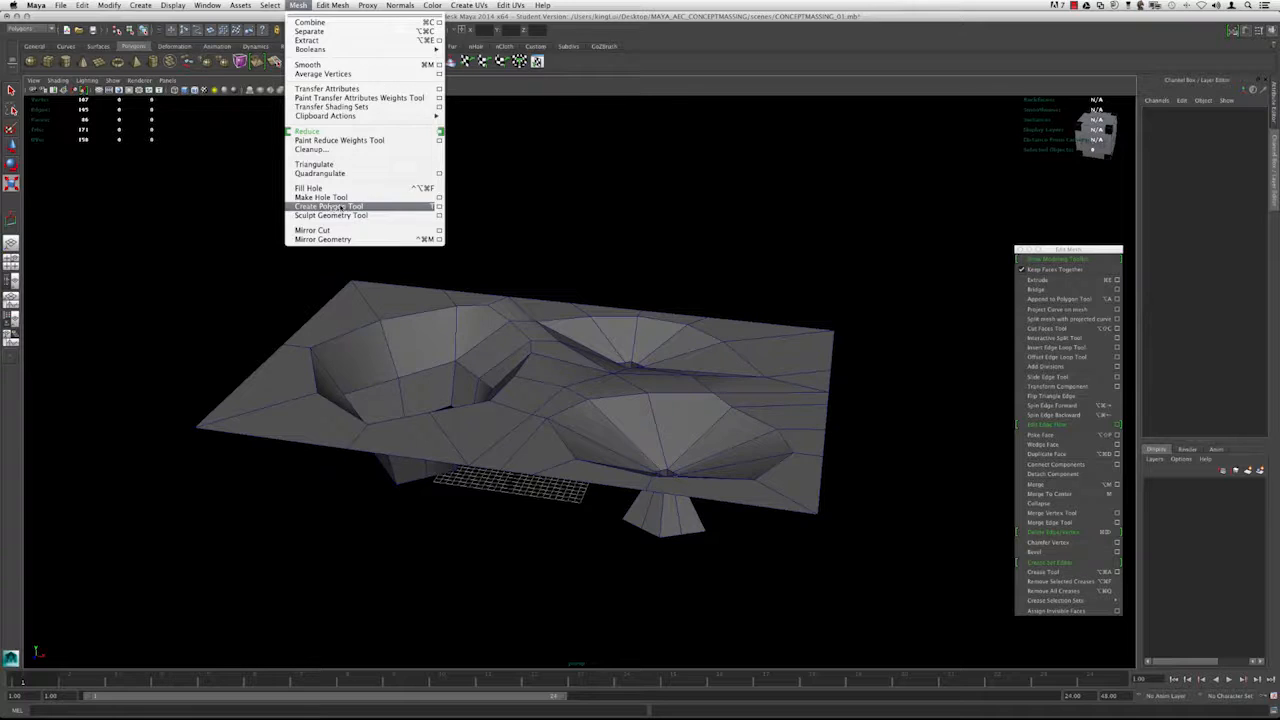
# Apply Fill Hole to cap the floor mesh with a flat top and check its underside.
pyautogui.click(328, 206)
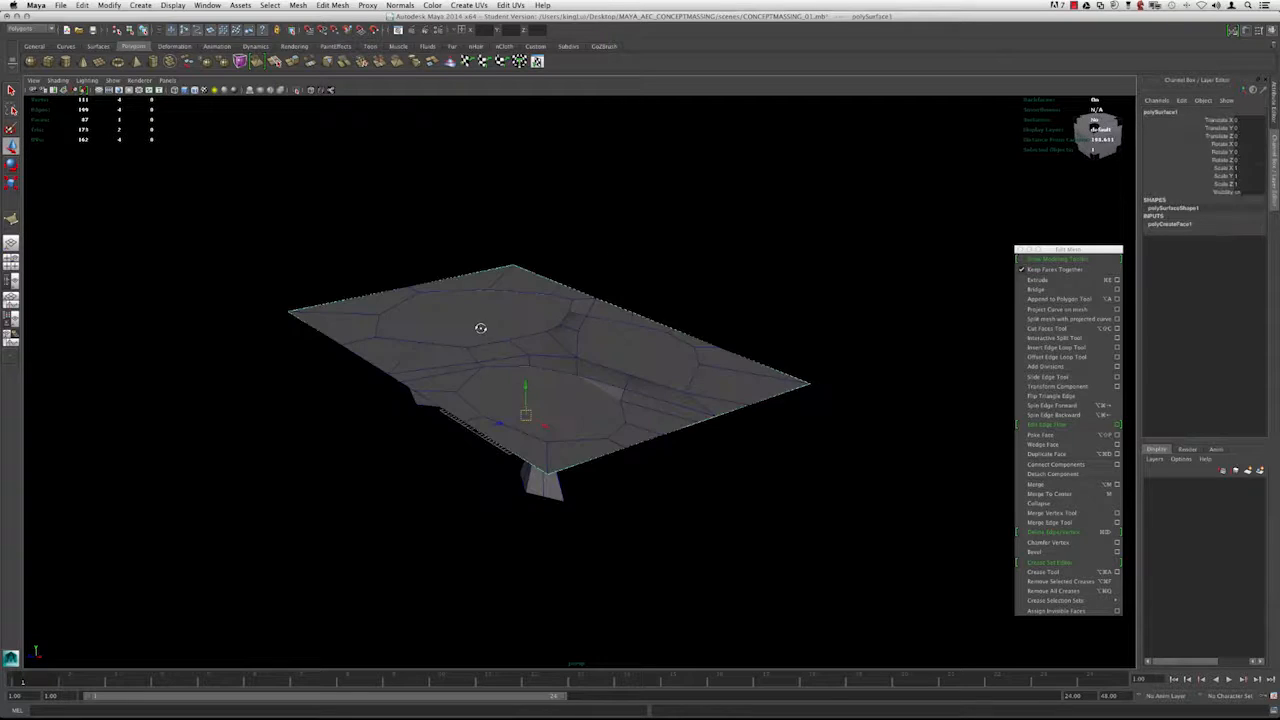
pyautogui.click(88, 80)
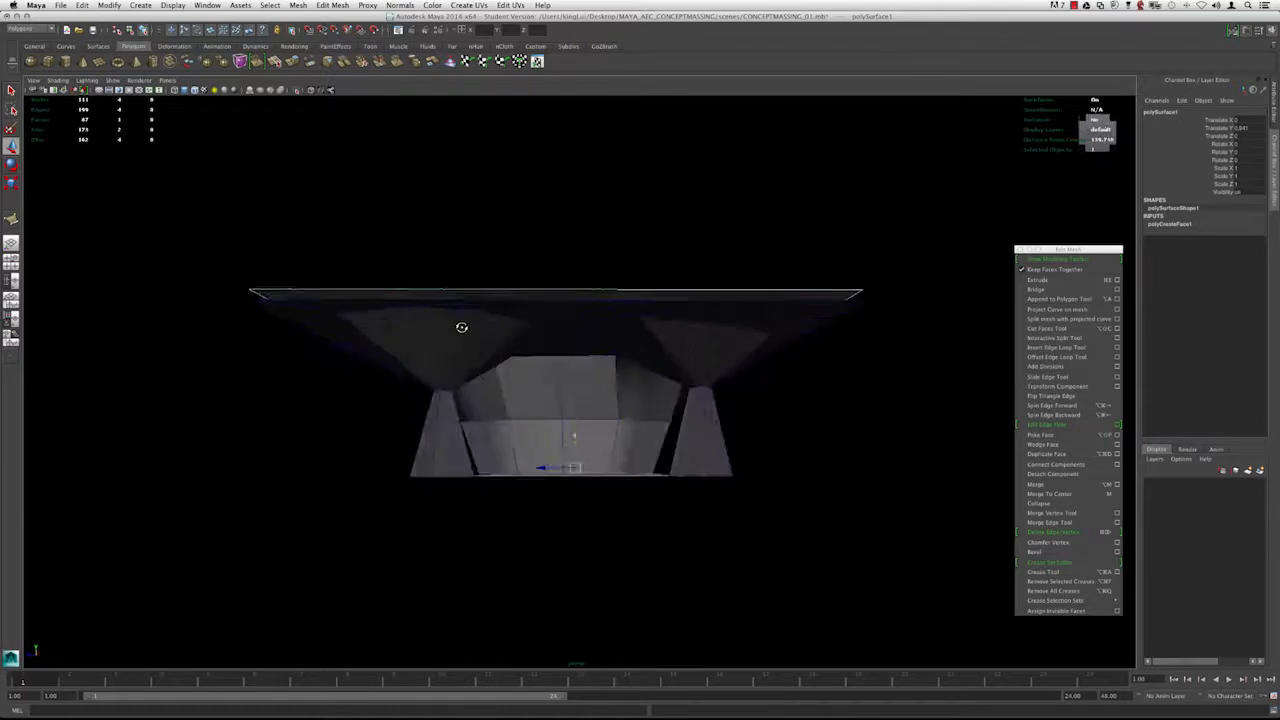
pyautogui.moveTo(462, 328); pyautogui.dragTo(508, 348)
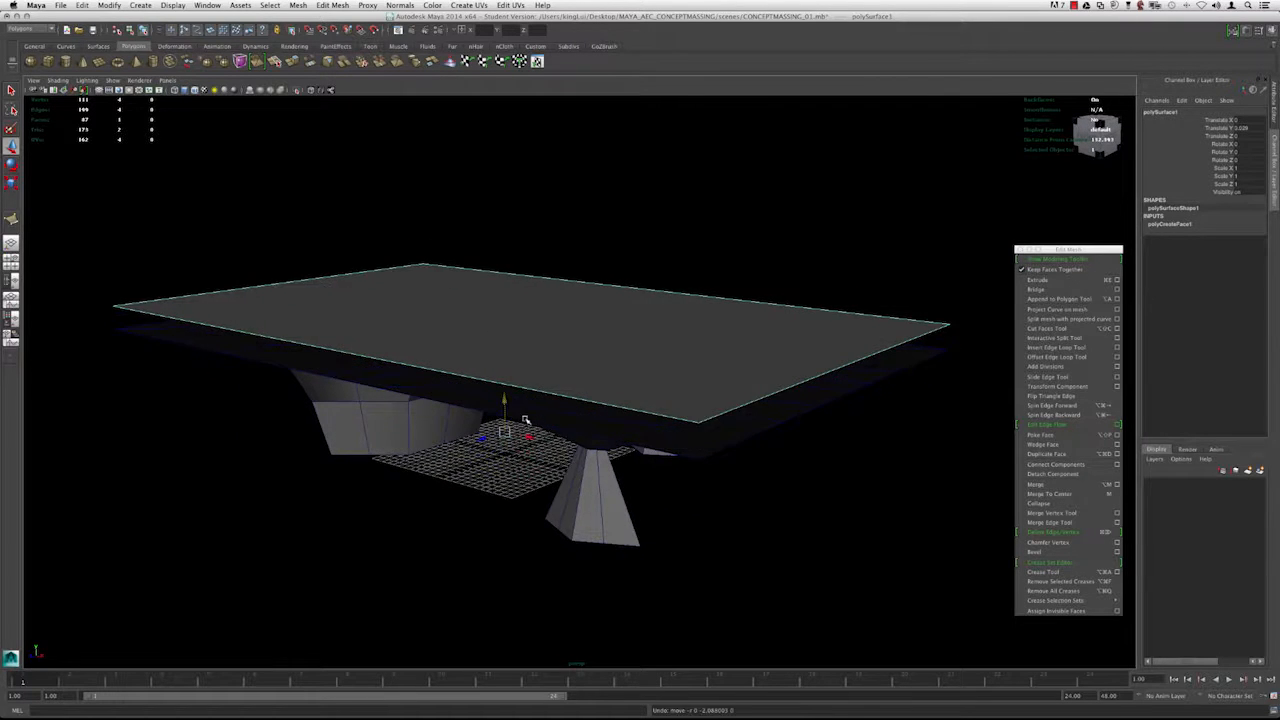
# Orbit the model to inspect the top surface and the funnels from the side.
pyautogui.moveTo(524, 420); pyautogui.dragTo(736, 410)
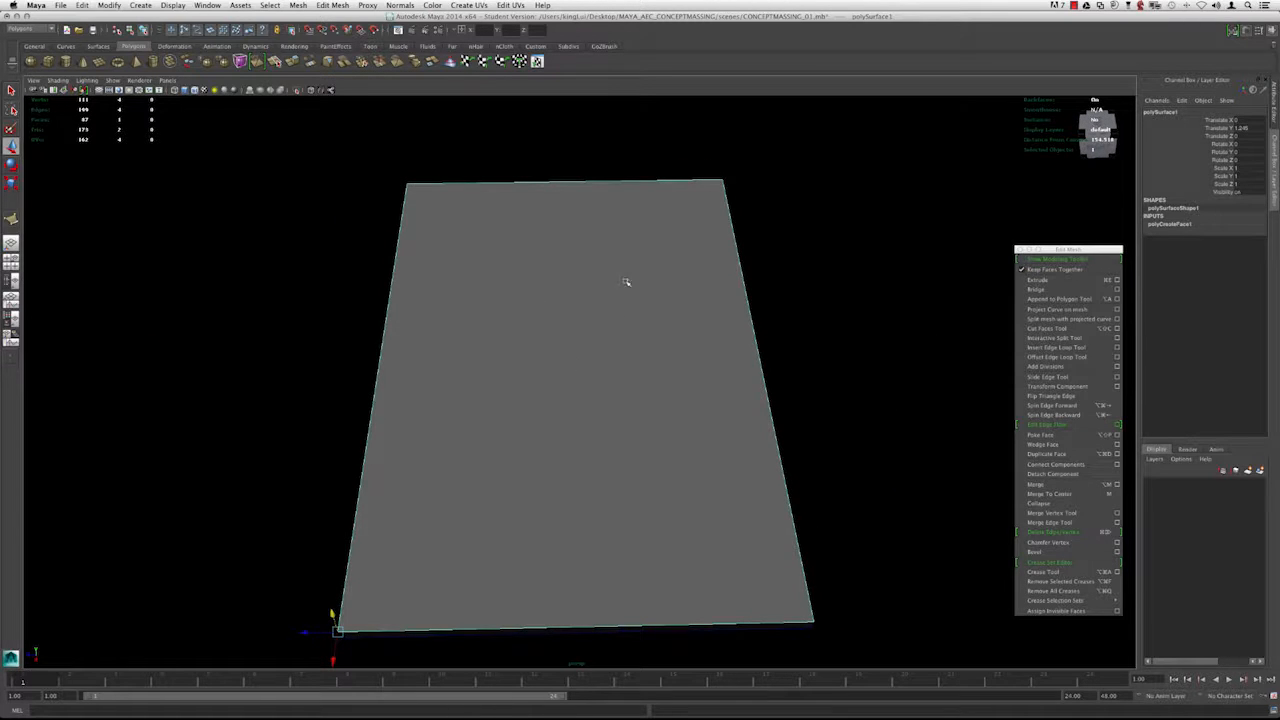
pyautogui.moveTo(624, 284); pyautogui.dragTo(464, 376)
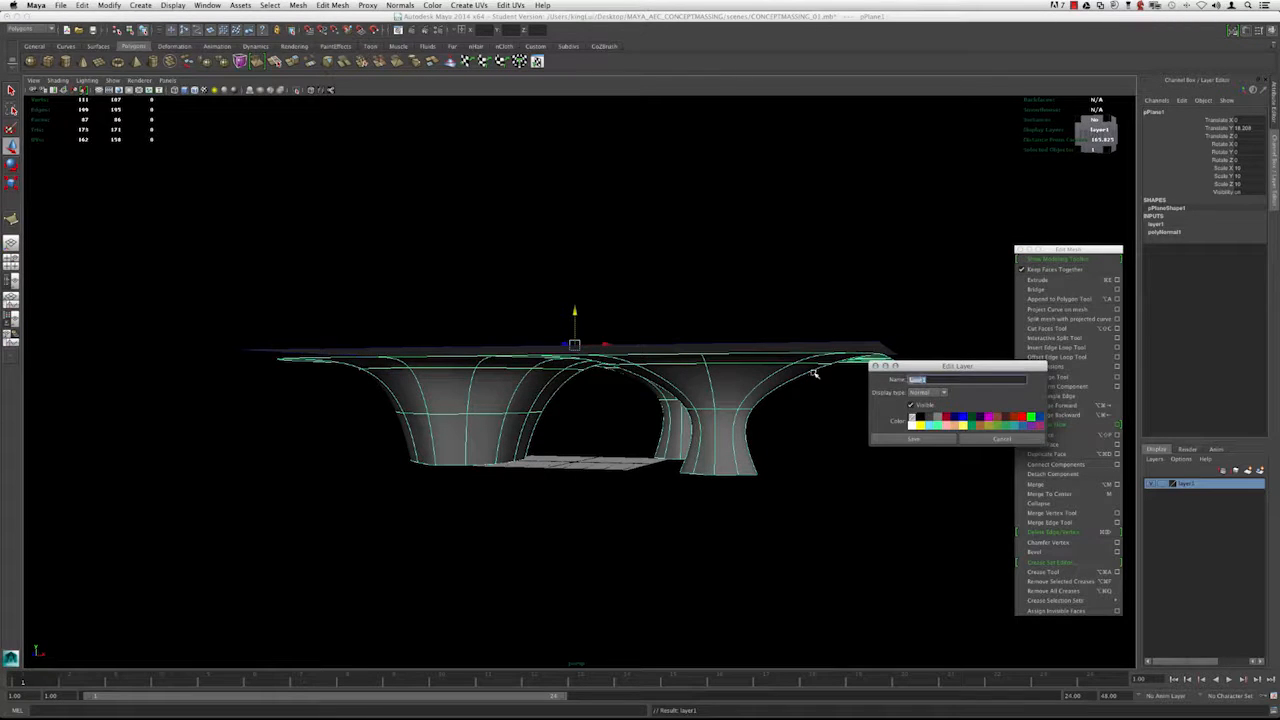
# Name the new display layer BOTTOM_MESH and bring up the Mesh menu for smoothing.
pyautogui.write('BOTTOM_MESH_LP')
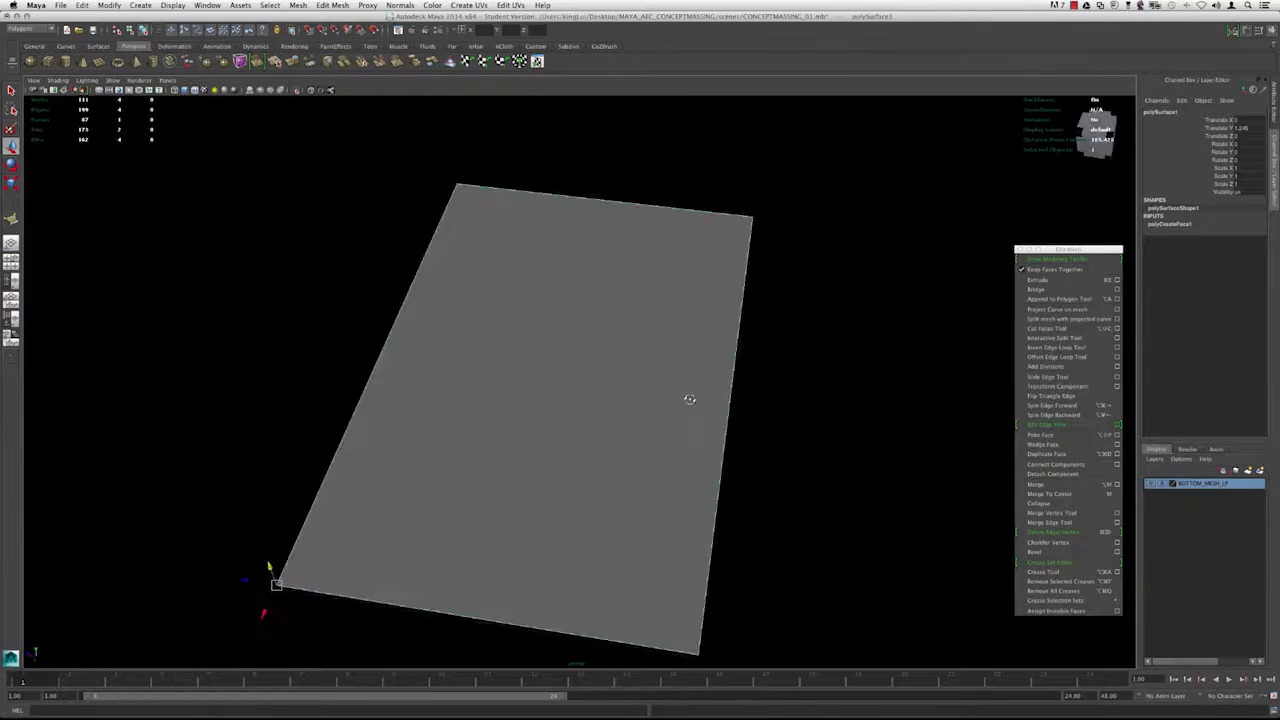
pyautogui.click(296, 4)
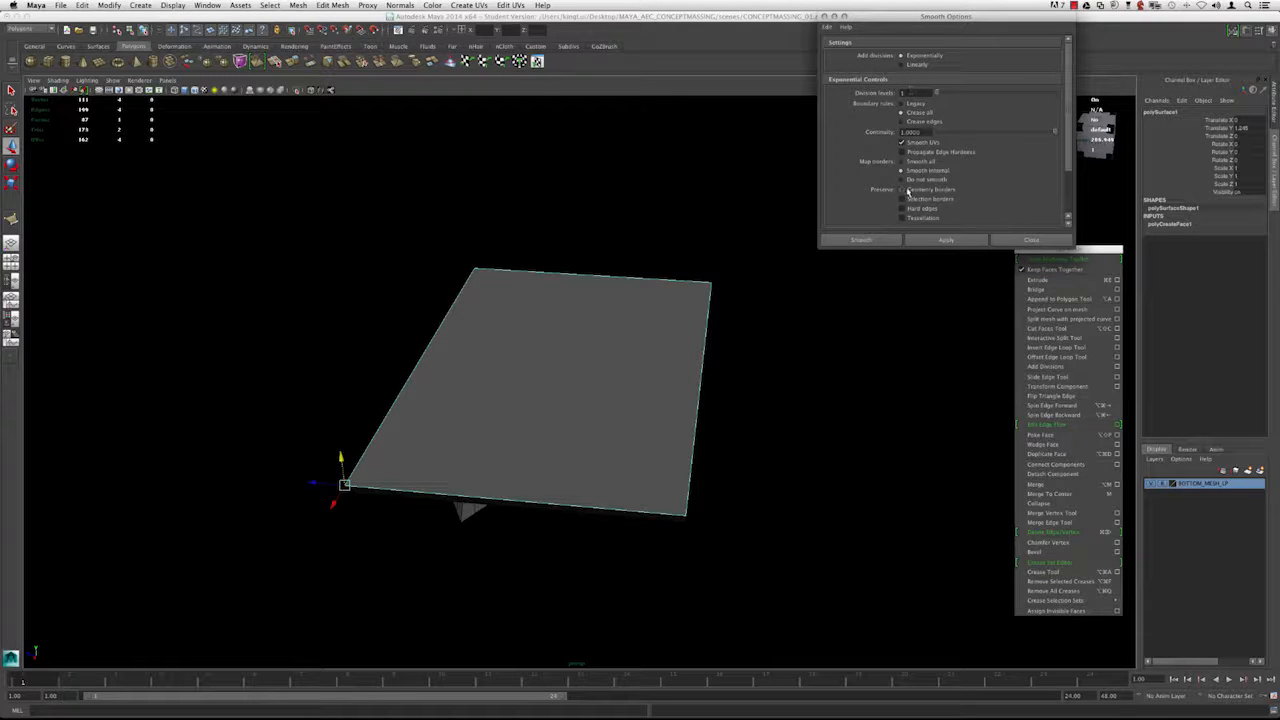
# Apply Smooth repeatedly to subdivide the top plane into a finer grid of faces.
pyautogui.click(908, 208)
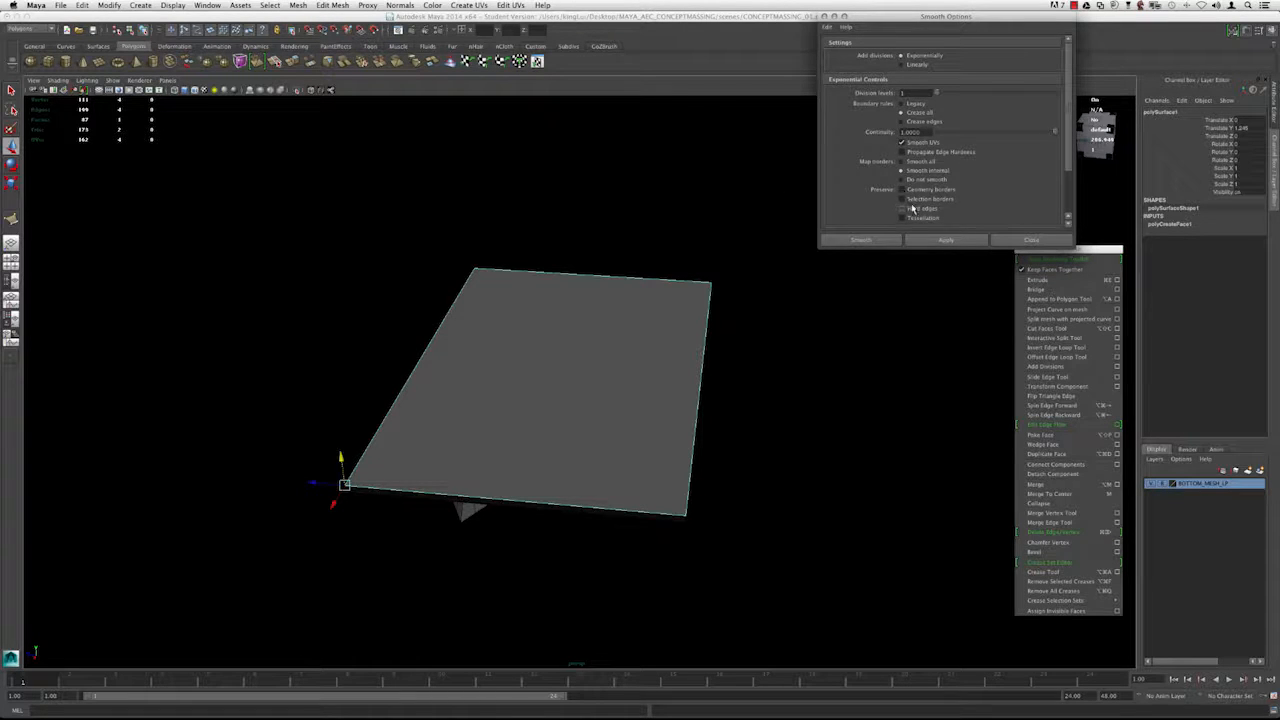
pyautogui.click(944, 240)
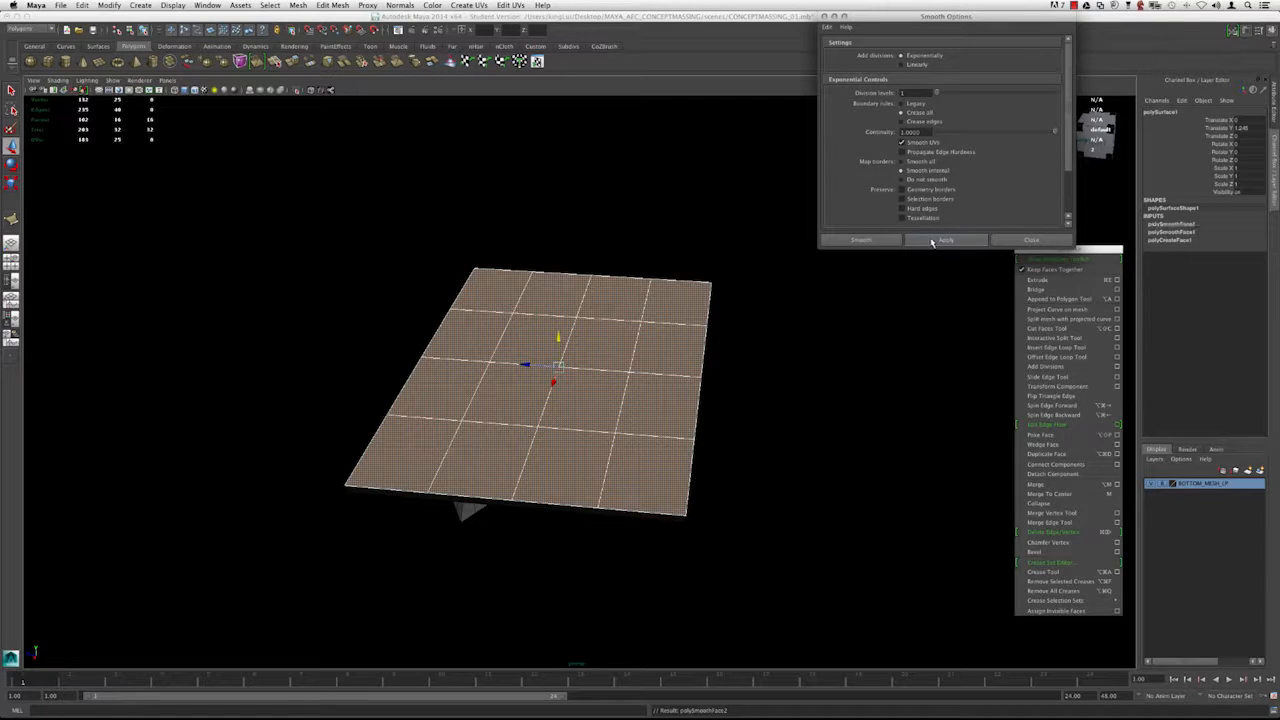
pyautogui.click(944, 240)
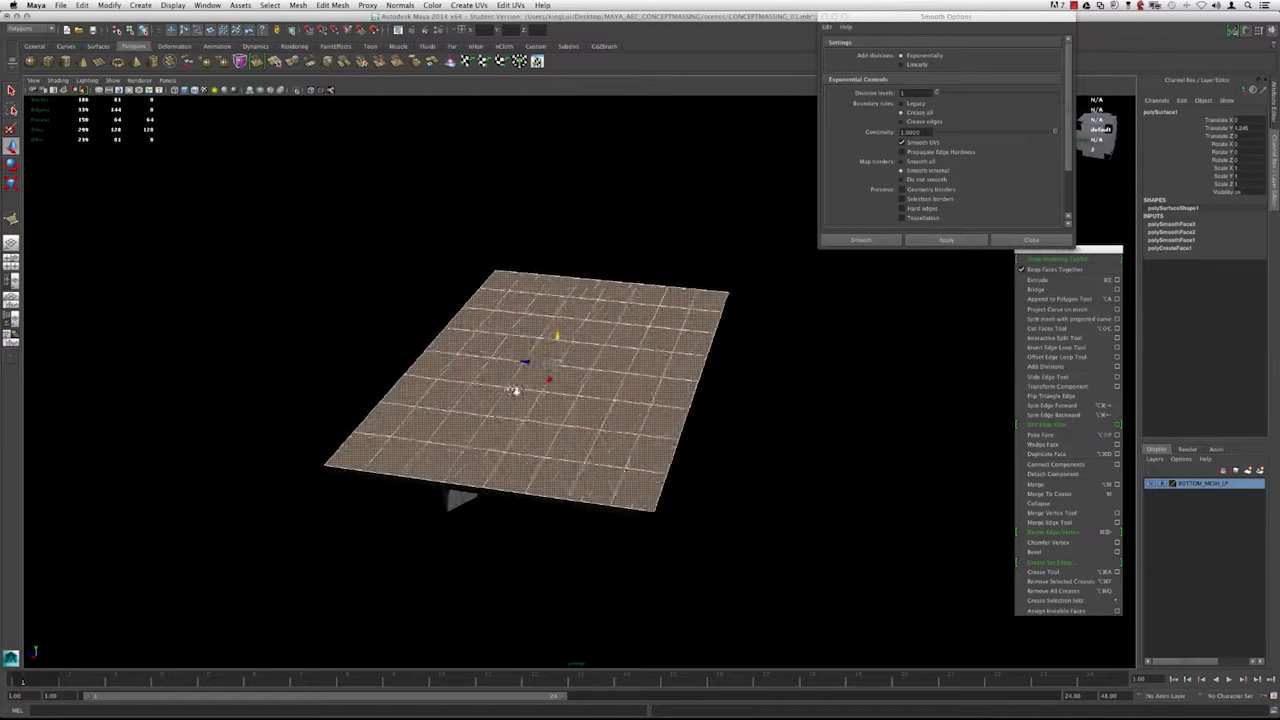
pyautogui.click(944, 240)
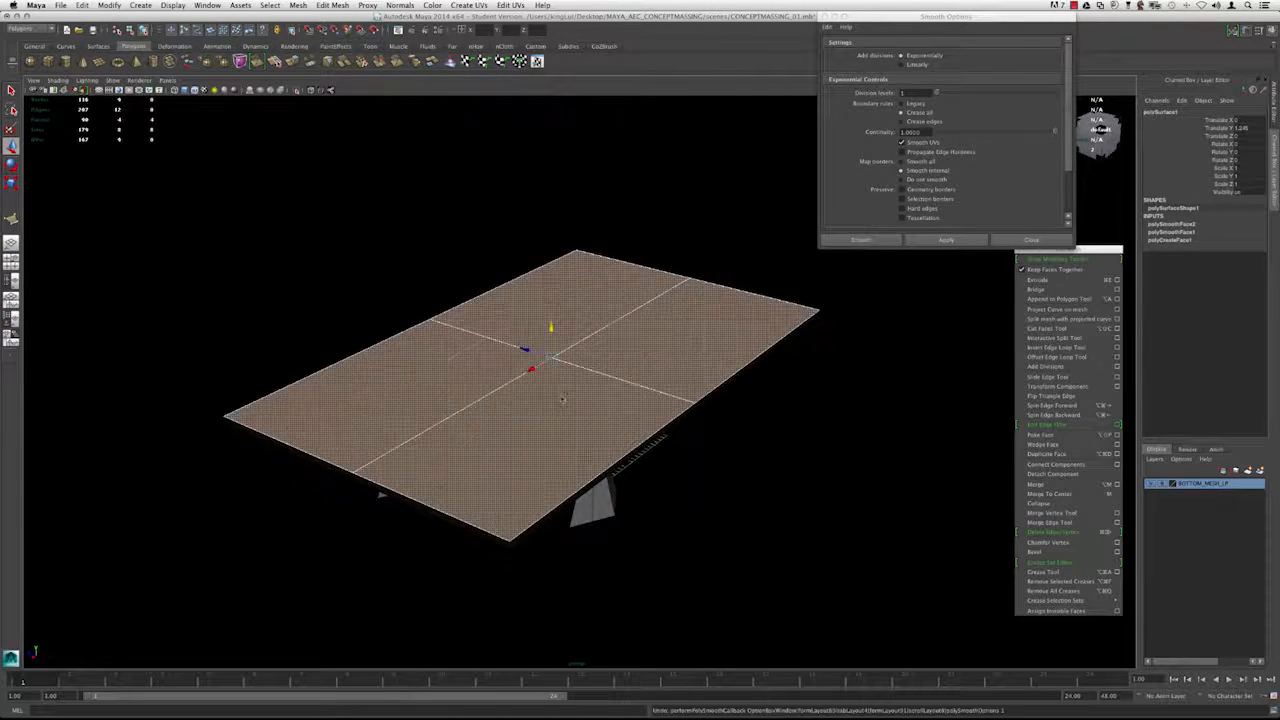
pyautogui.click(944, 240)
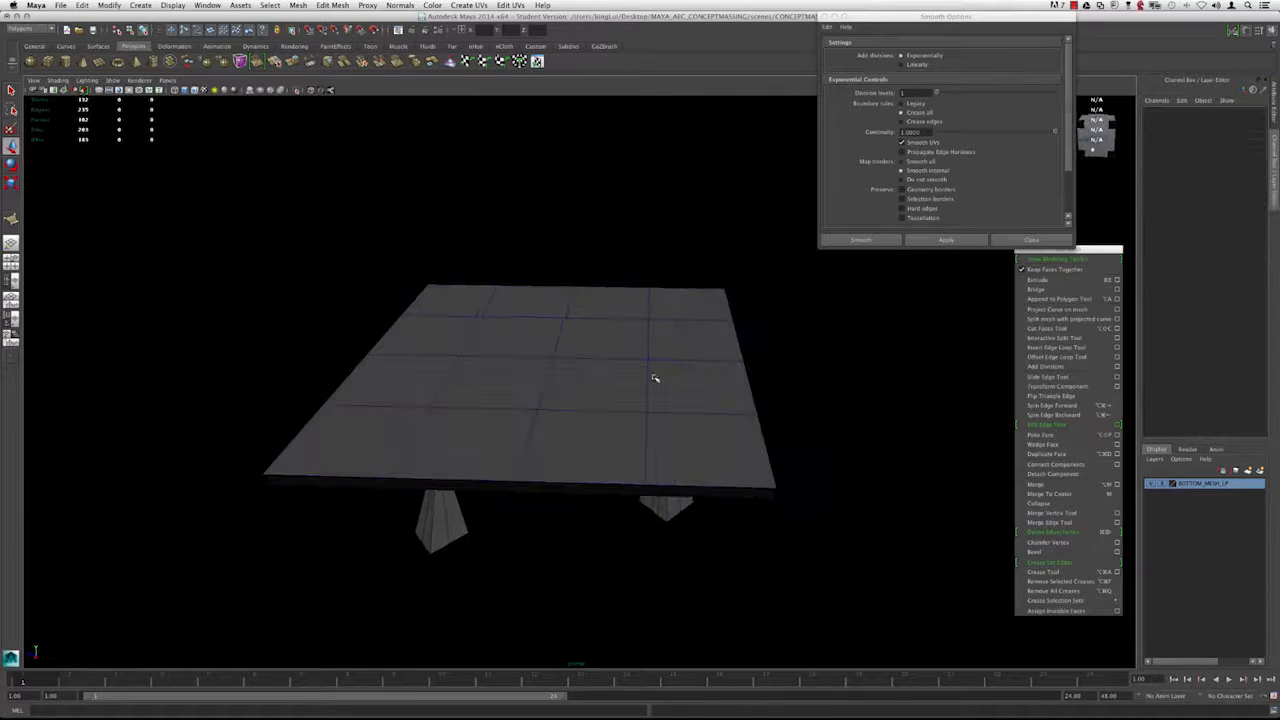
# Create a low-poly polygon sphere and move it up onto the subdivided plane.
pyautogui.click(140, 4)
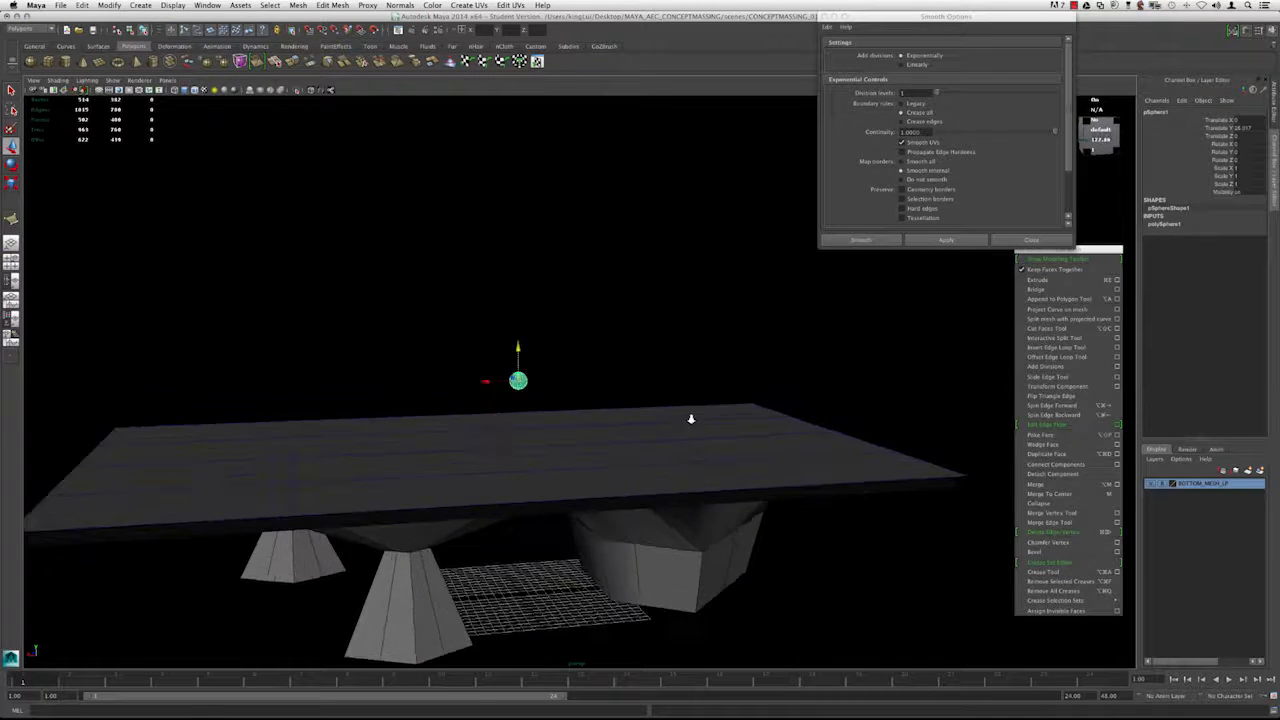
pyautogui.moveTo(690, 418); pyautogui.dragTo(572, 370)
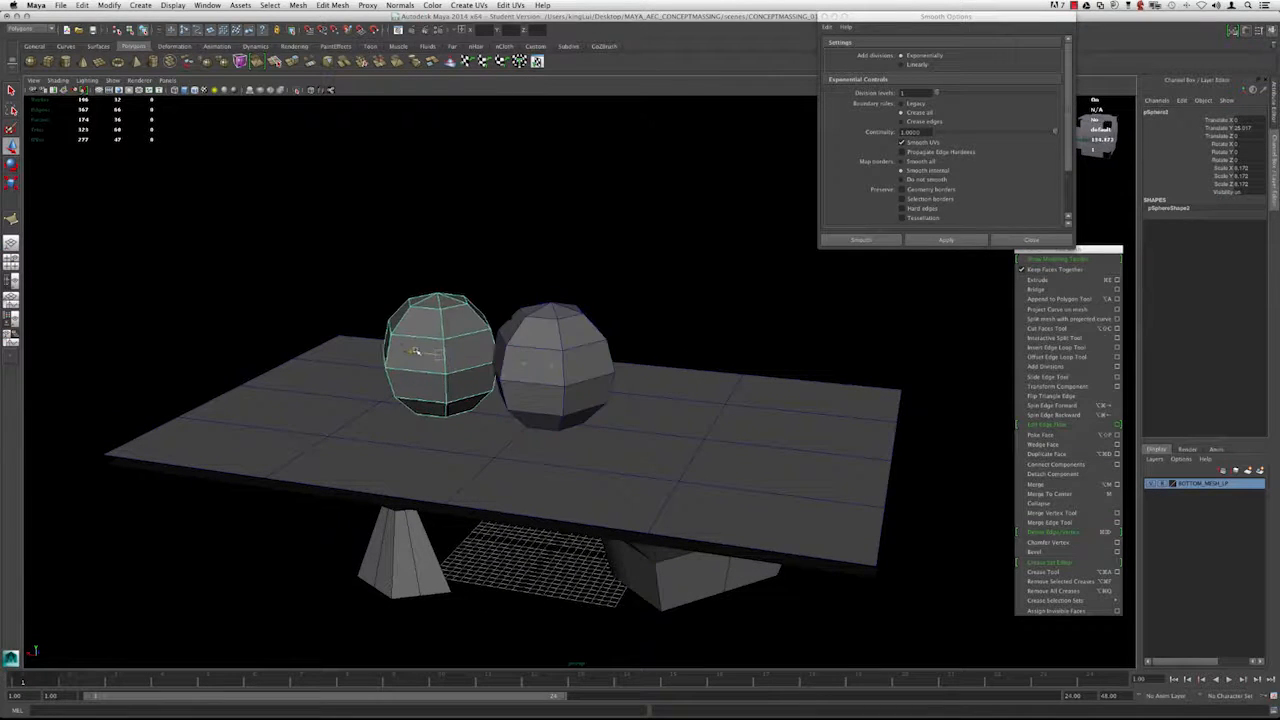
# Show the Outliner listing the scene's objects from the Window menu.
pyautogui.click(208, 4)
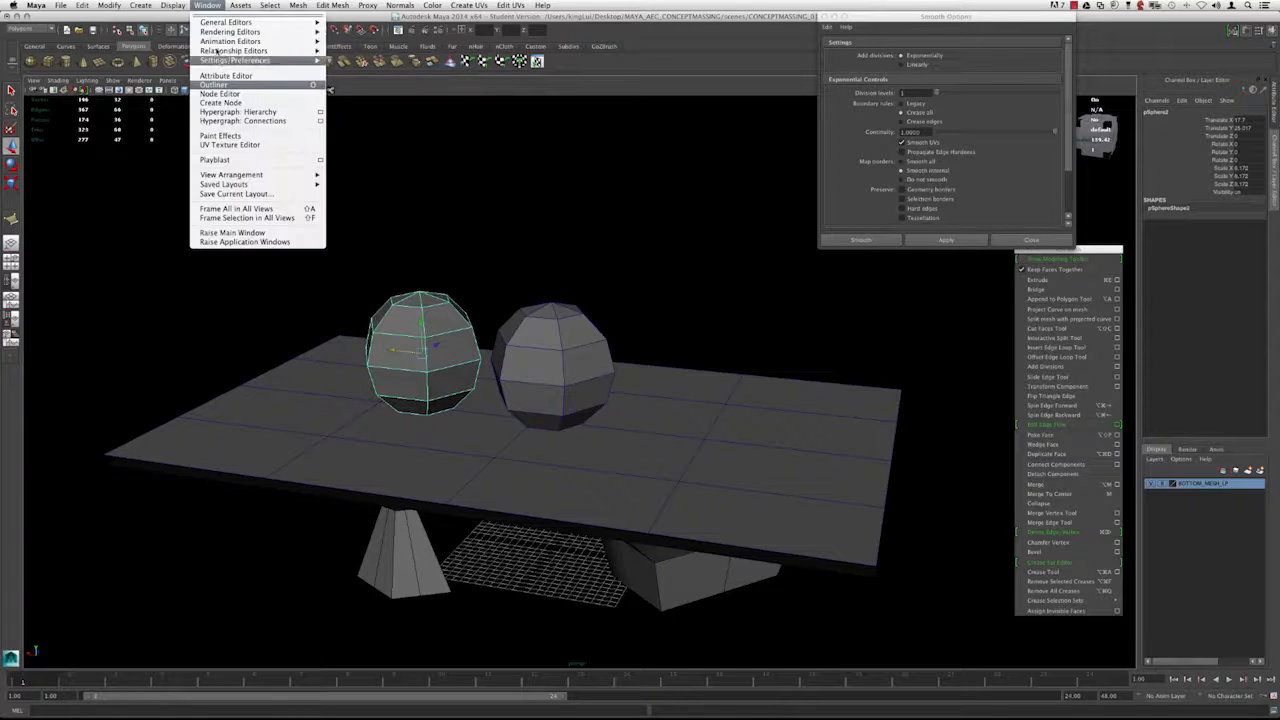
pyautogui.click(212, 84)
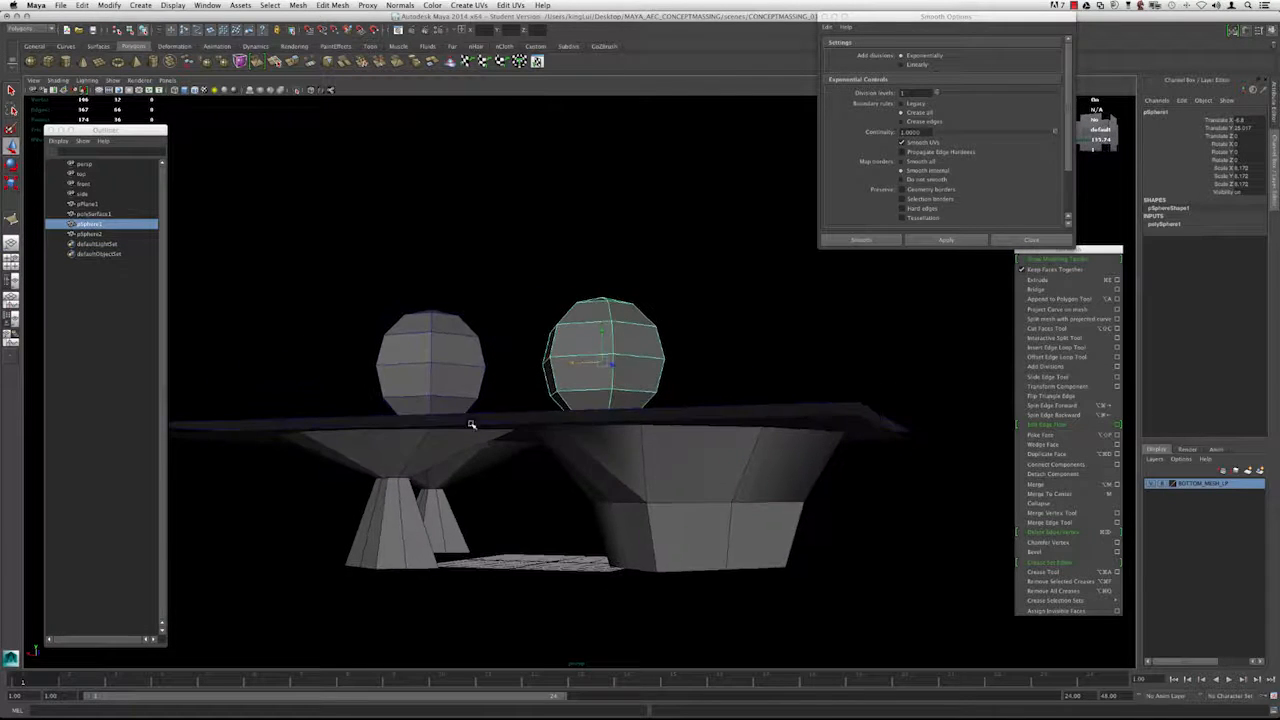
# Move the selected sphere to sit beside the other, embedded partway into the plane.
pyautogui.moveTo(600, 400); pyautogui.dragTo(900, 468)
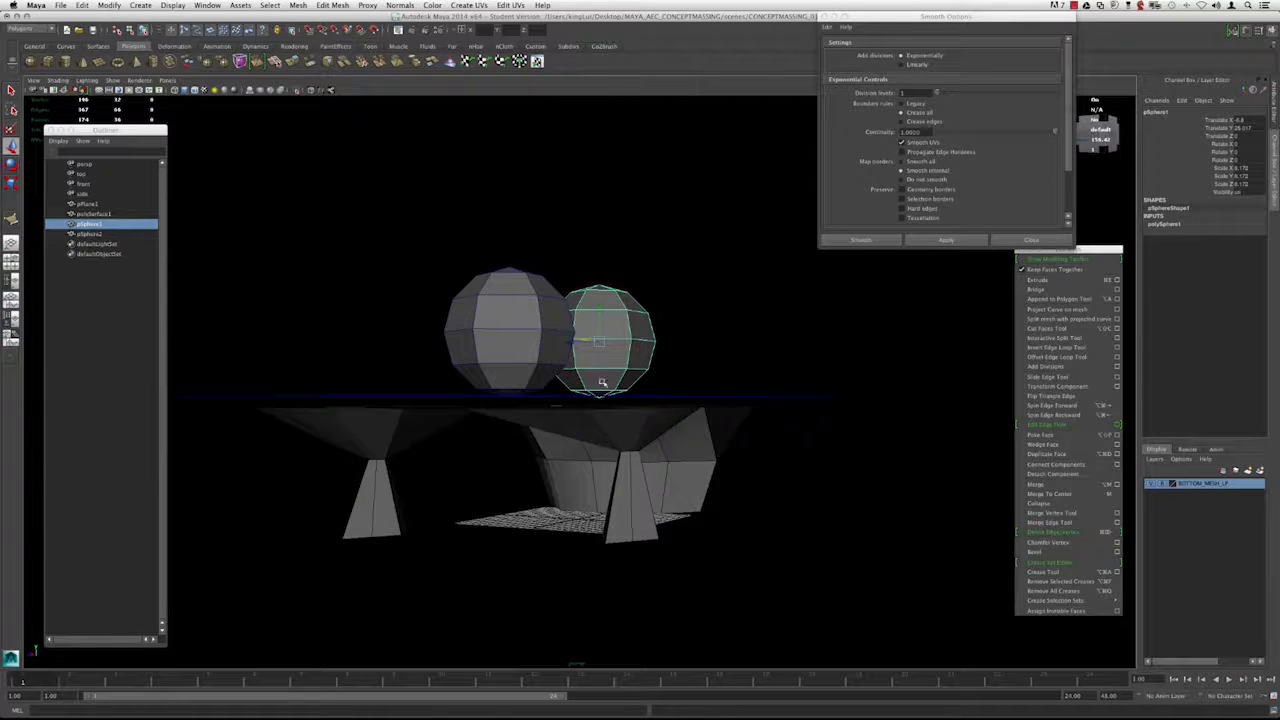
pyautogui.moveTo(602, 382); pyautogui.dragTo(454, 438)
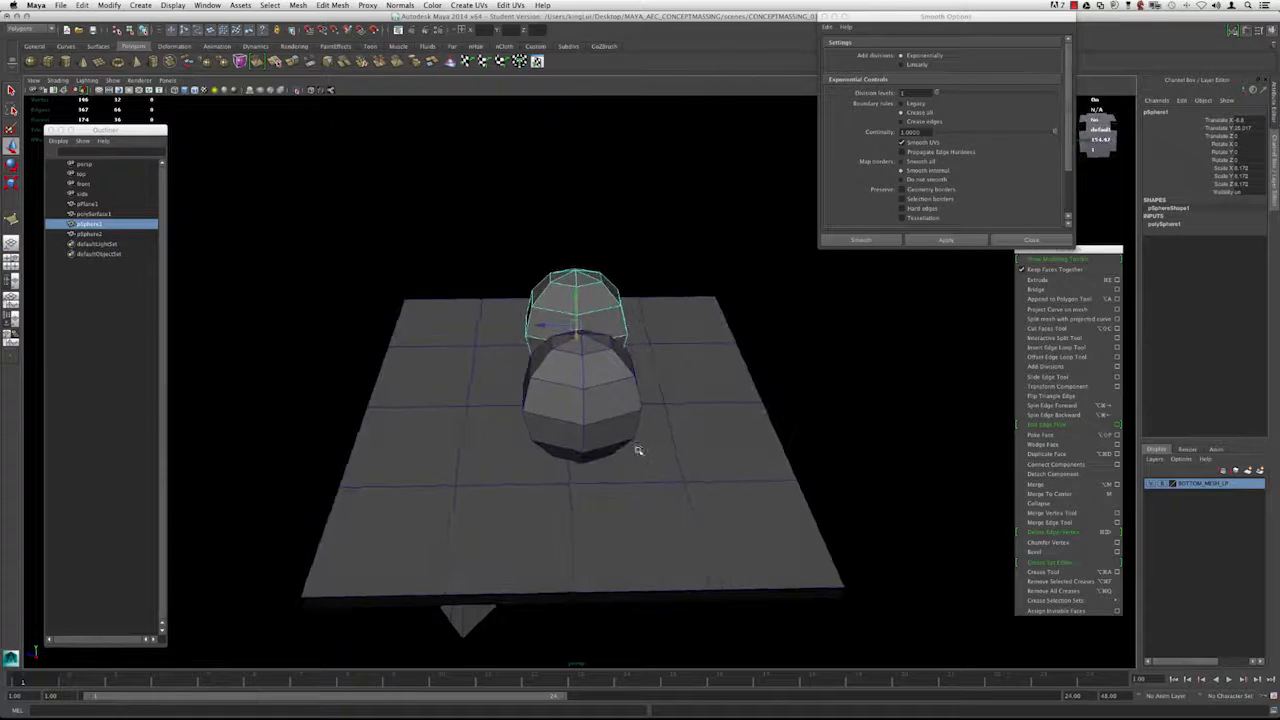
pyautogui.moveTo(640, 450); pyautogui.dragTo(630, 378)
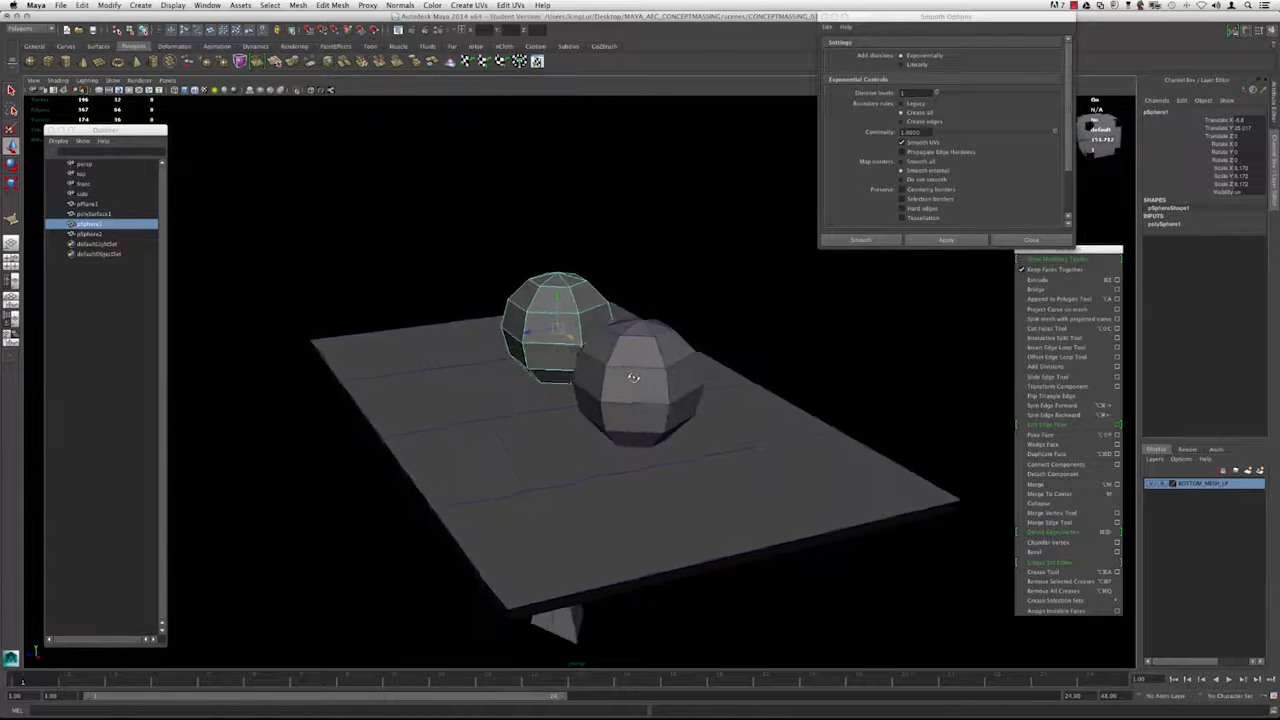